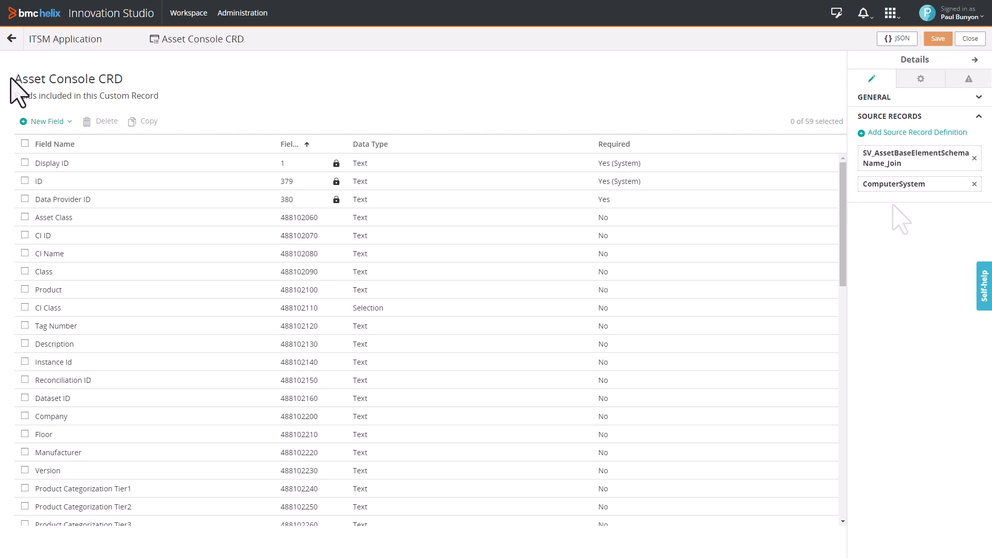
# Step: Review the Asset Console CRD's name and ComputerSystem source record, then scroll through its field list
pyautogui.tripleClick(68, 78)
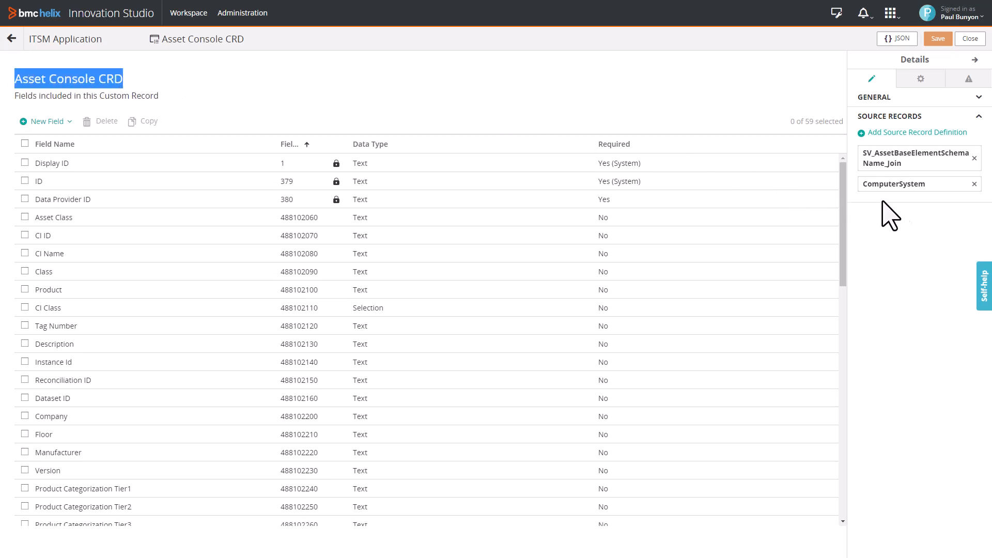
pyautogui.click(894, 184)
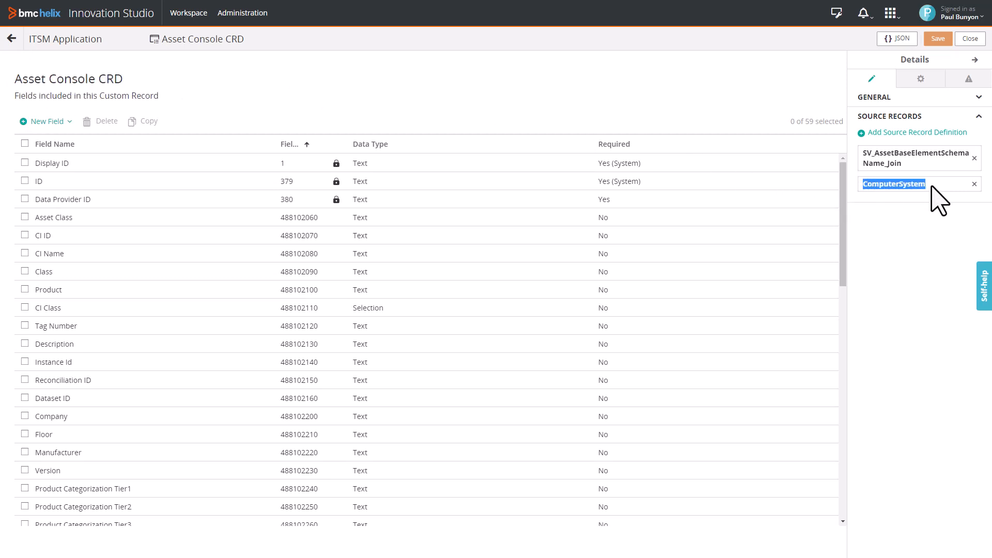
pyautogui.moveTo(943, 134)
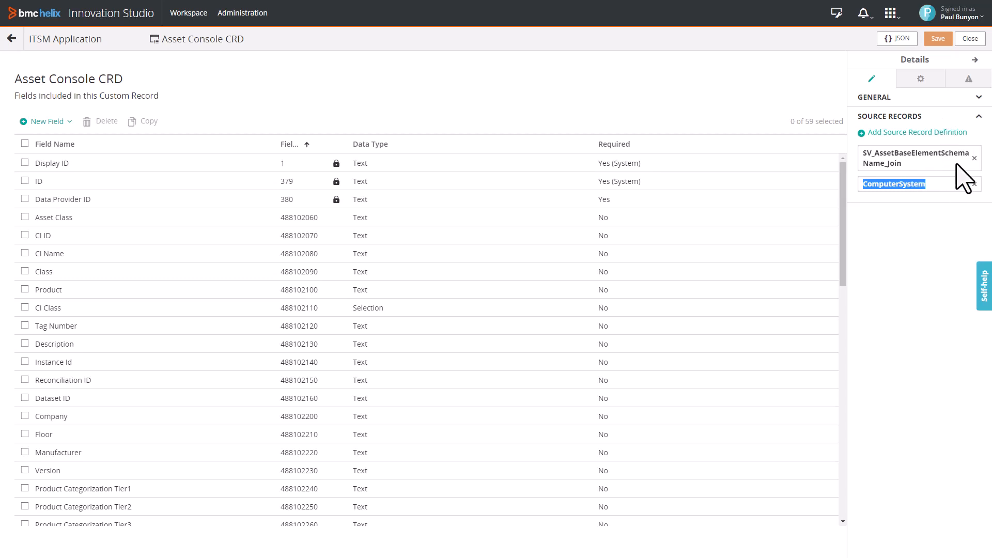
pyautogui.scroll(-3)
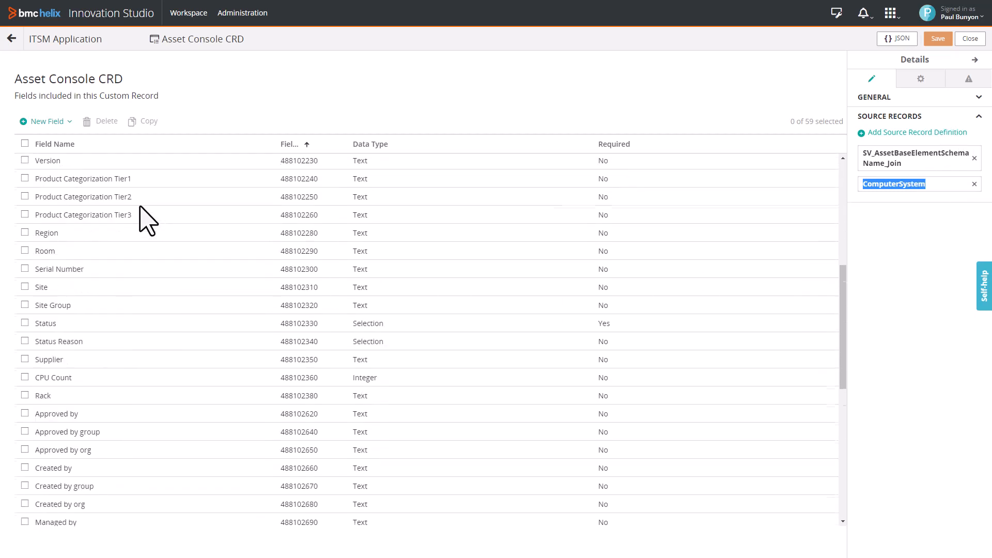
pyautogui.scroll(-3)
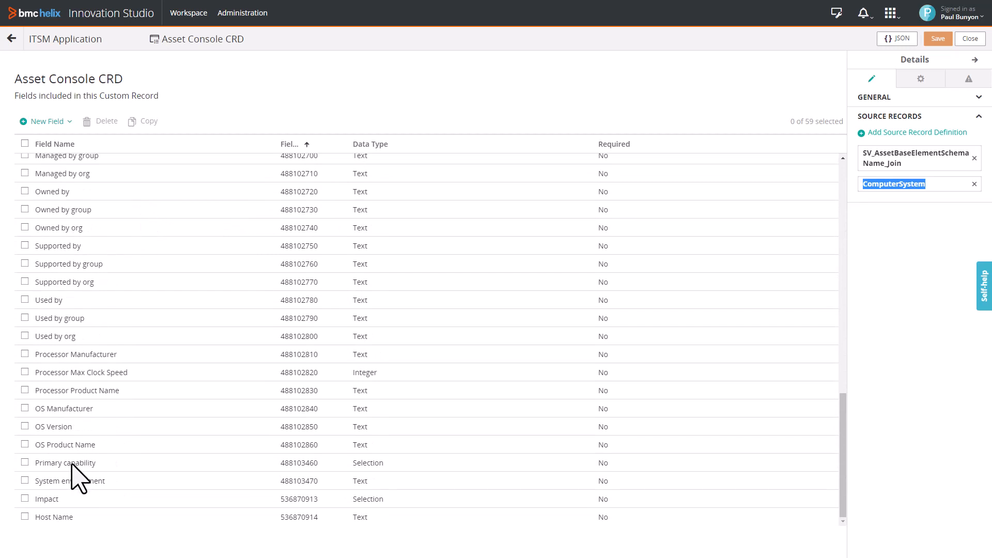
# Step: View the Primary capability field's details showing its ComputerSystem mapping
pyautogui.click(65, 464)
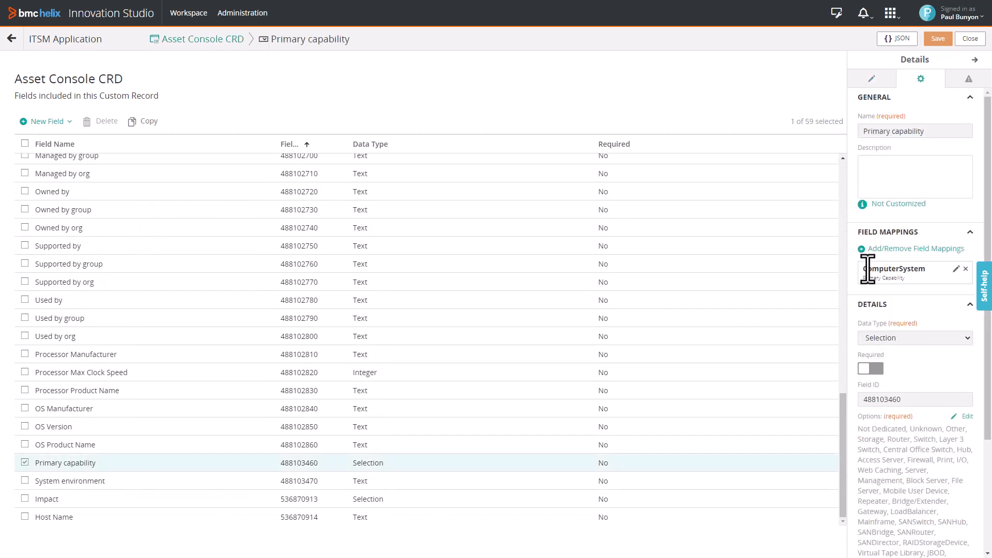
pyautogui.doubleClick(893, 269)
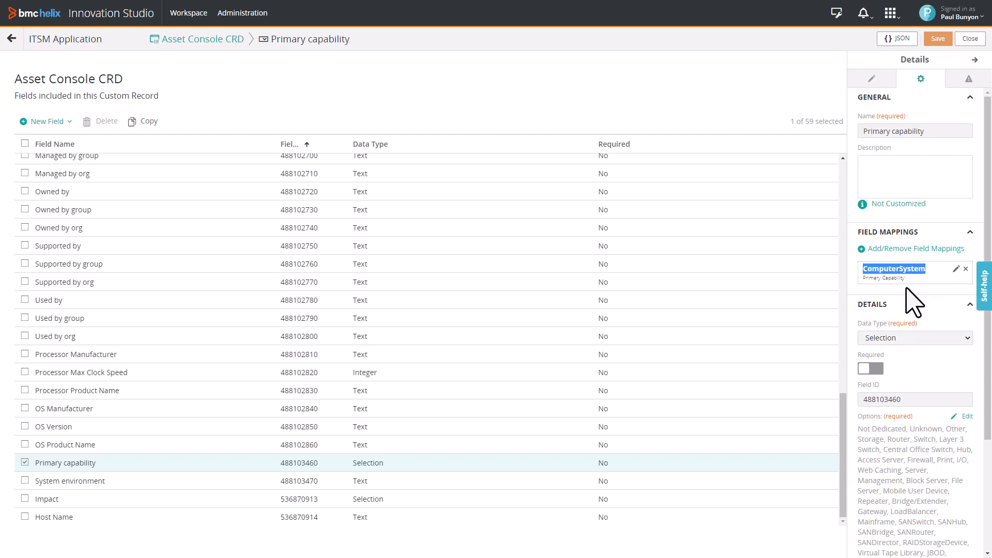
pyautogui.click(871, 78)
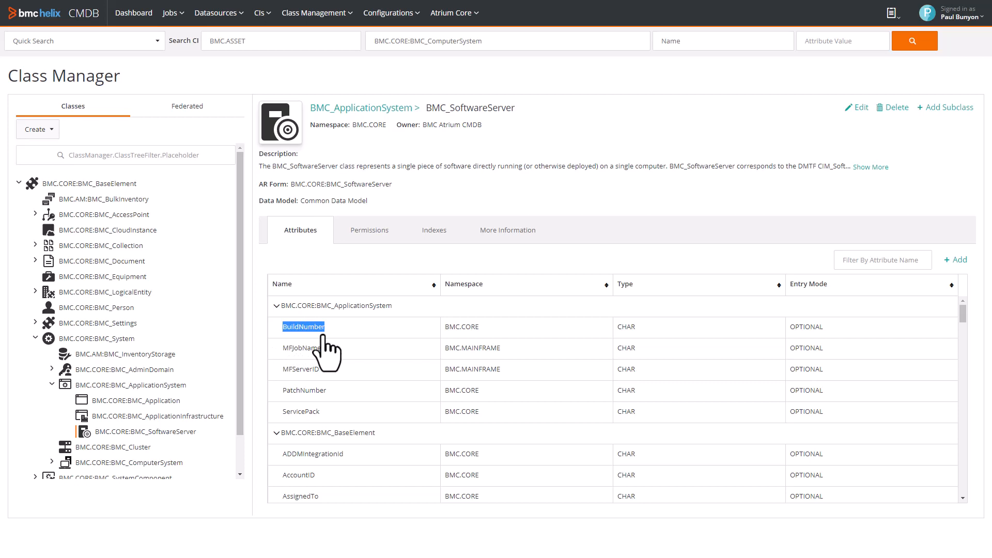
pyautogui.moveTo(332, 349)
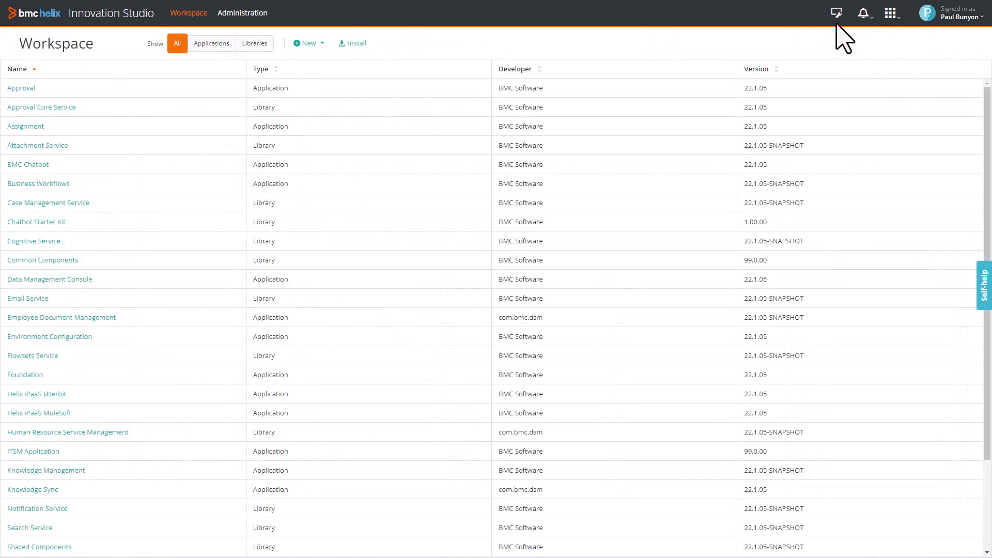
# Step: Choose Best practice development mode and reopen the Asset Console CRD in the ITSM Application
pyautogui.click(837, 13)
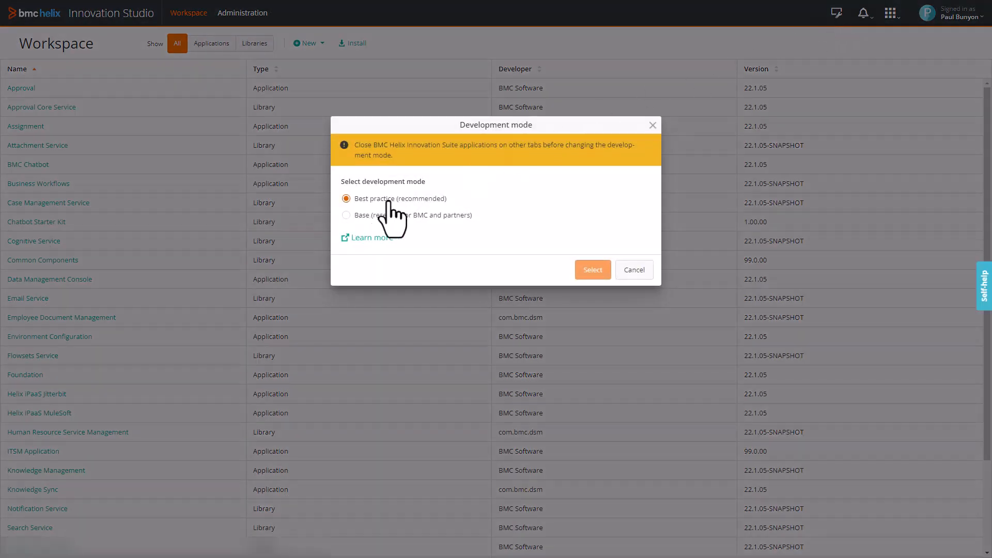
pyautogui.click(211, 43)
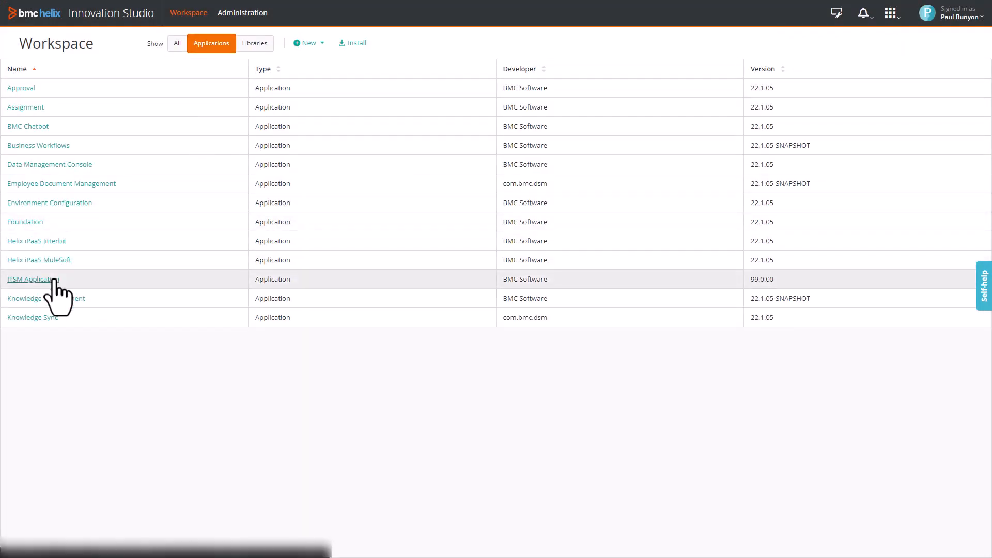
pyautogui.click(29, 279)
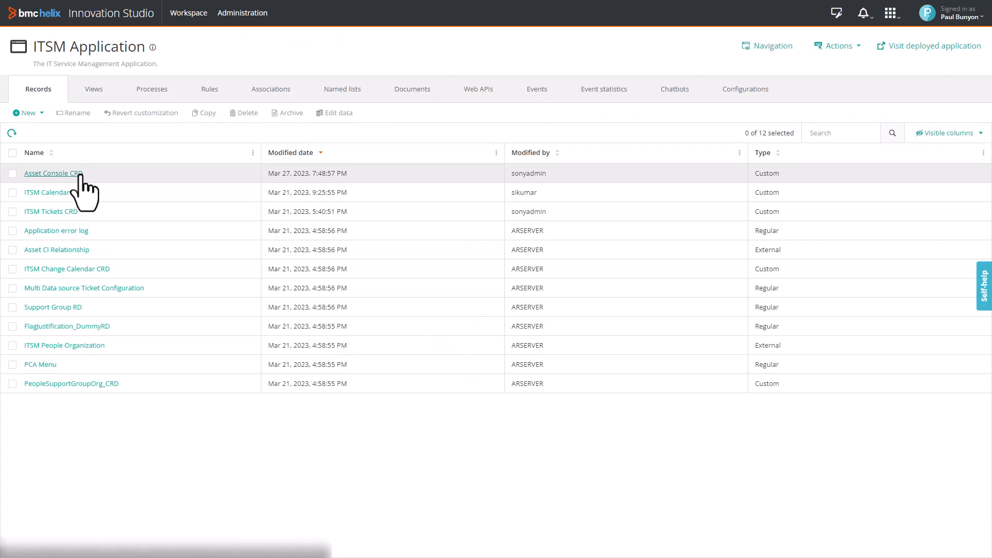
pyautogui.click(51, 173)
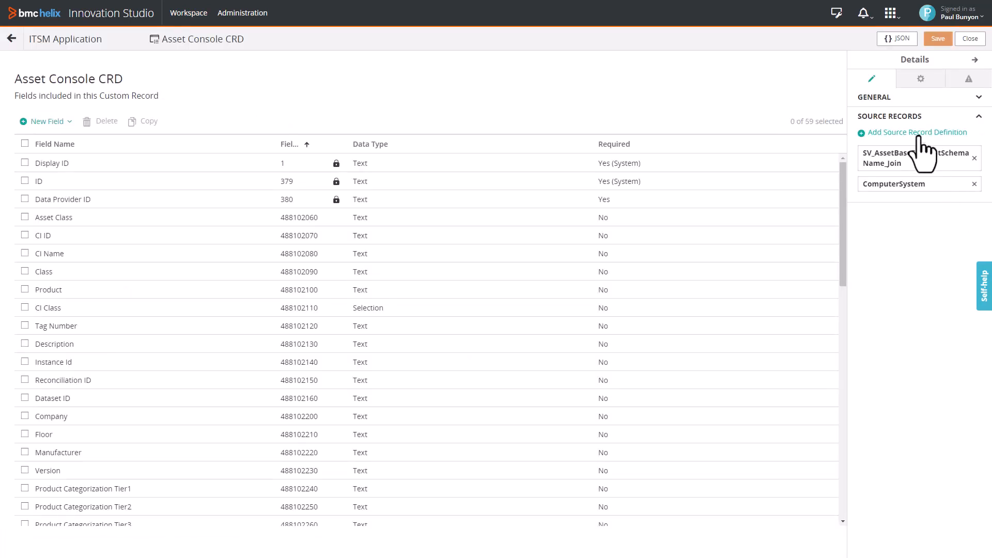
# Step: Add ApplicationSystem (found via AST:App) as a source record and save the Asset Console CRD
pyautogui.click(917, 133)
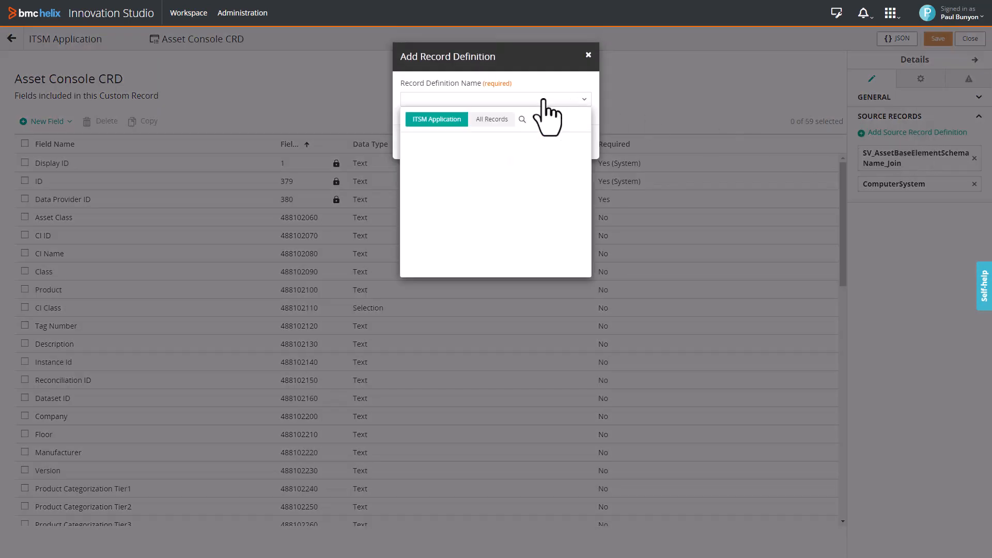
pyautogui.write('AST:App')
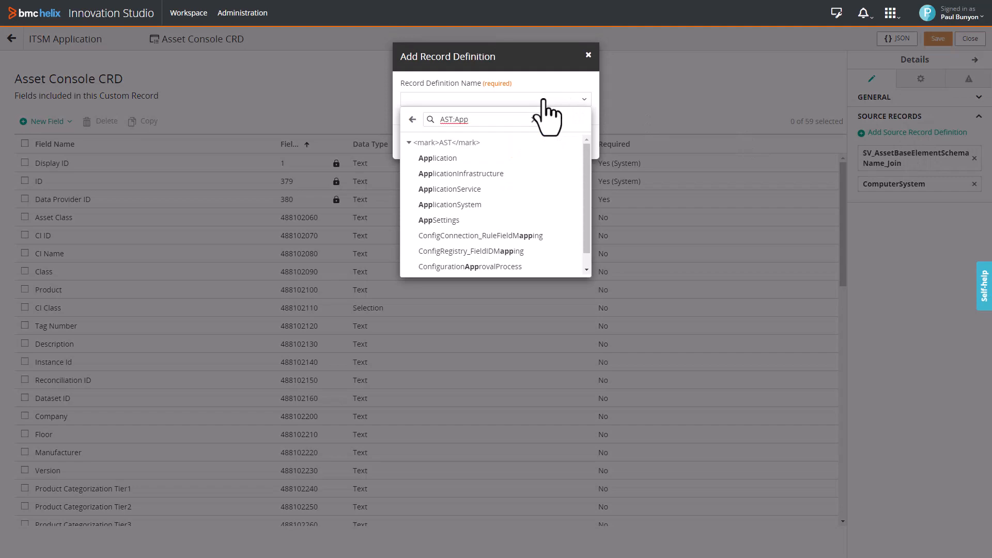
pyautogui.click(450, 205)
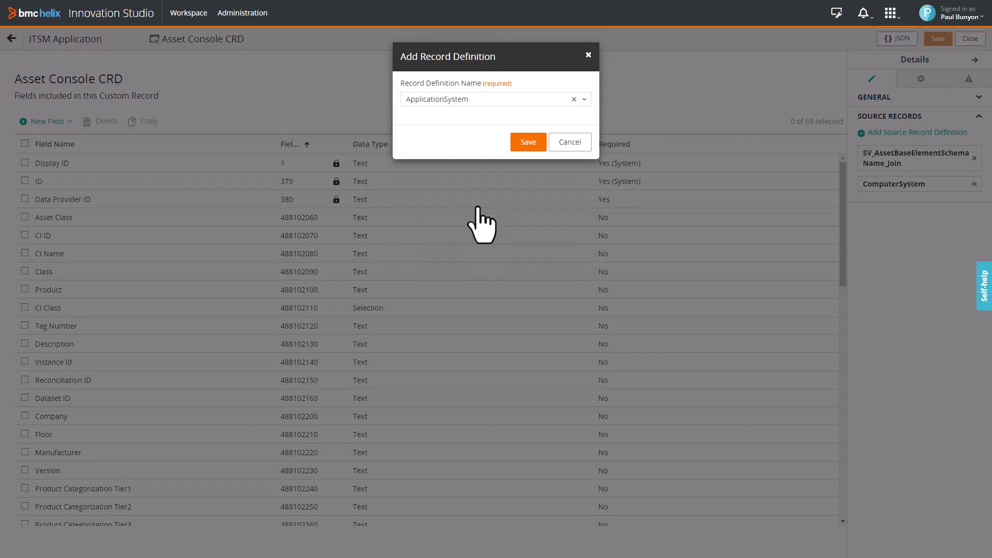
pyautogui.click(529, 142)
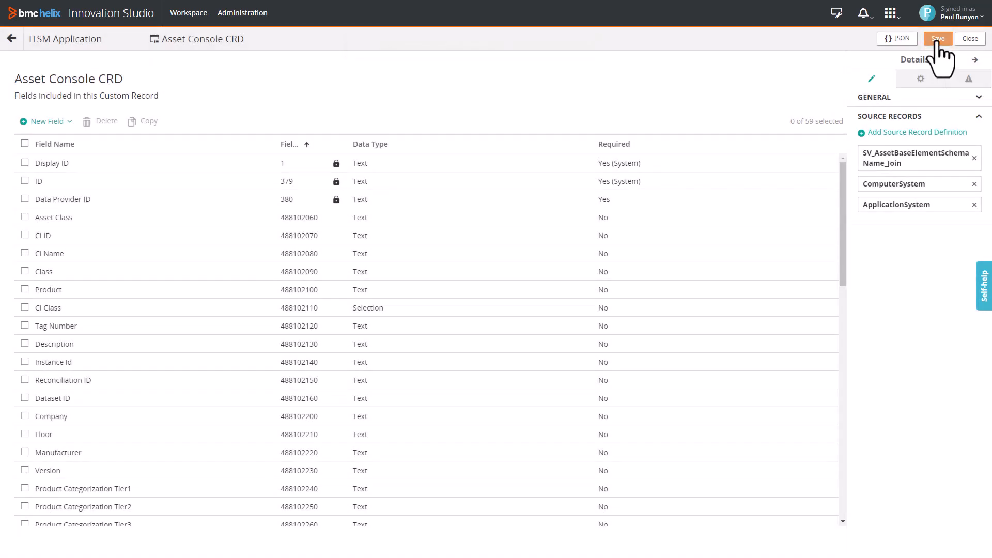
pyautogui.click(938, 39)
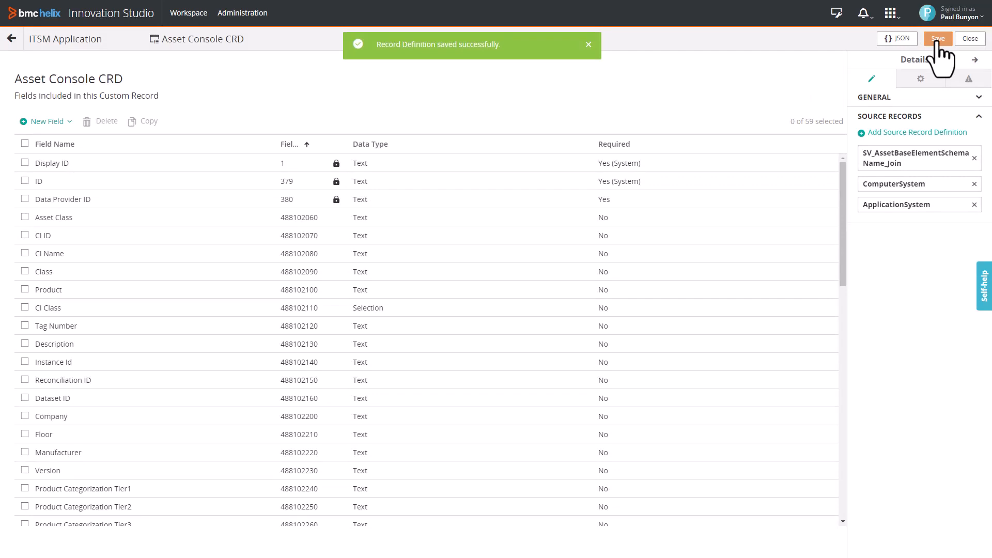
# Step: Re-add ApplicationSystem from the source record chooser so it appears as the third source record
pyautogui.click(971, 38)
pyautogui.write('AST:App')
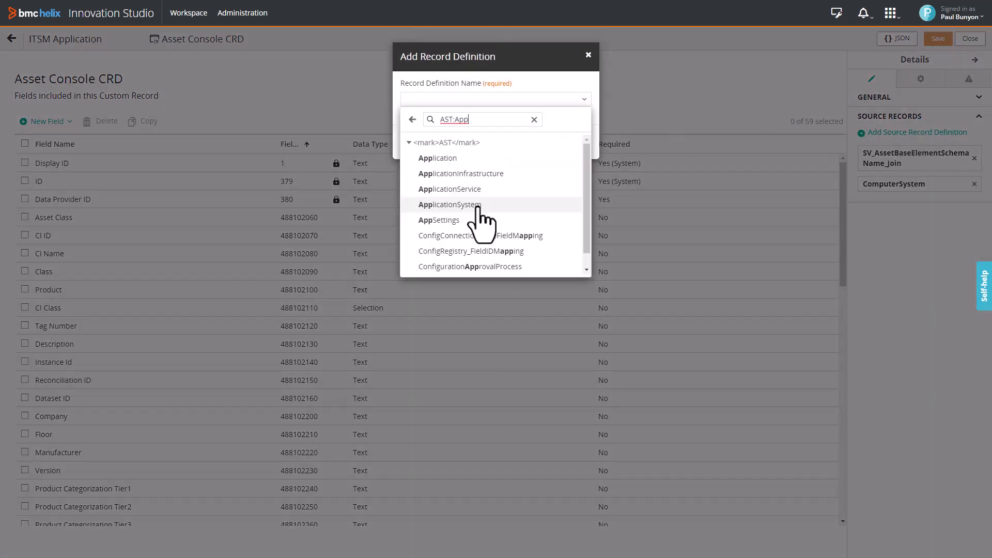
pyautogui.click(449, 204)
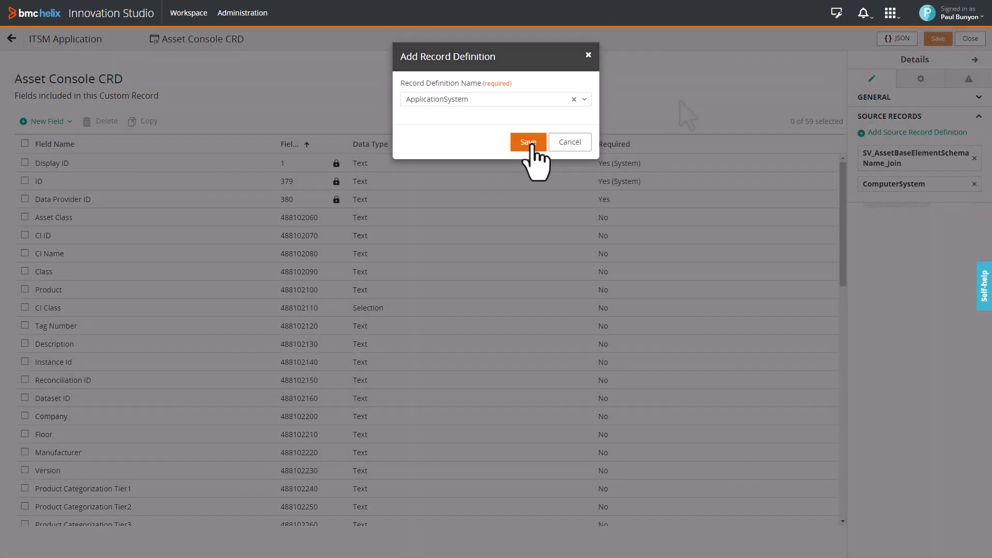
pyautogui.click(528, 142)
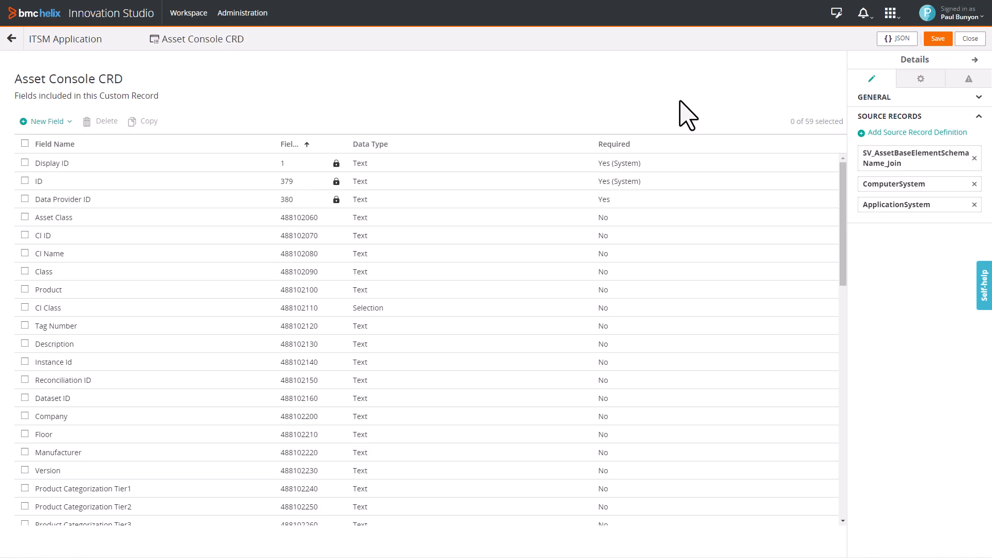
# Step: Map Display ID to ApplicationSystem's Request ID and ID to its Record ID, saving both mappings
pyautogui.click(51, 162)
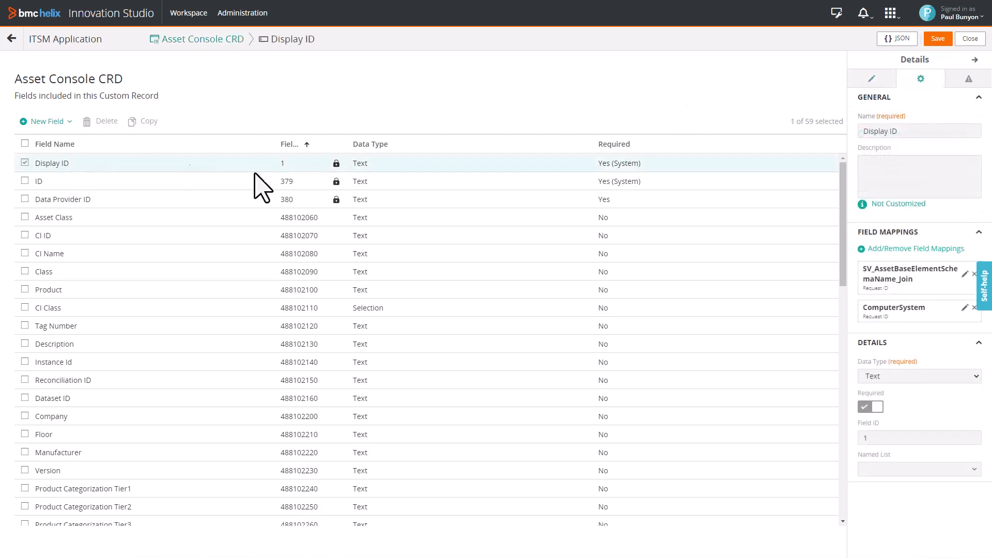
pyautogui.click(916, 248)
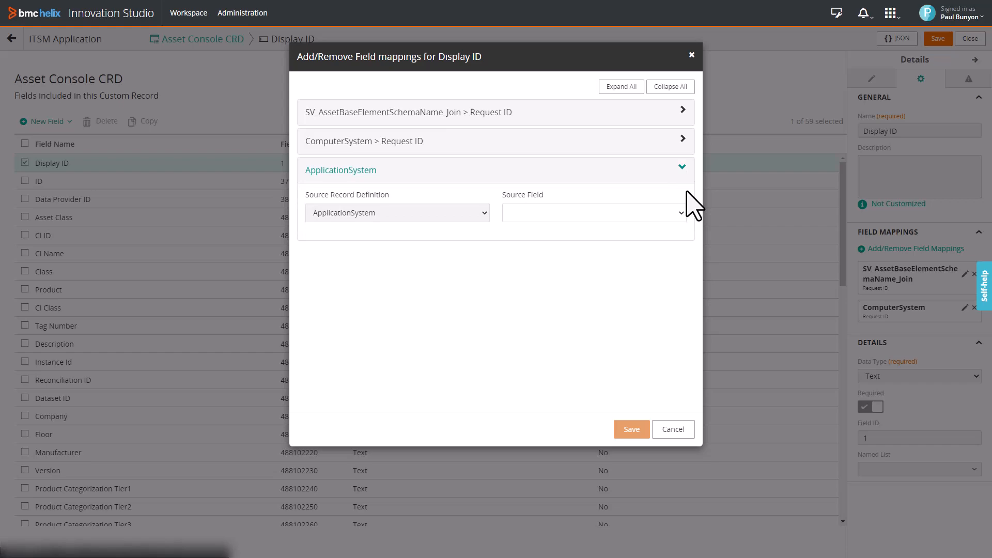
pyautogui.click(593, 212)
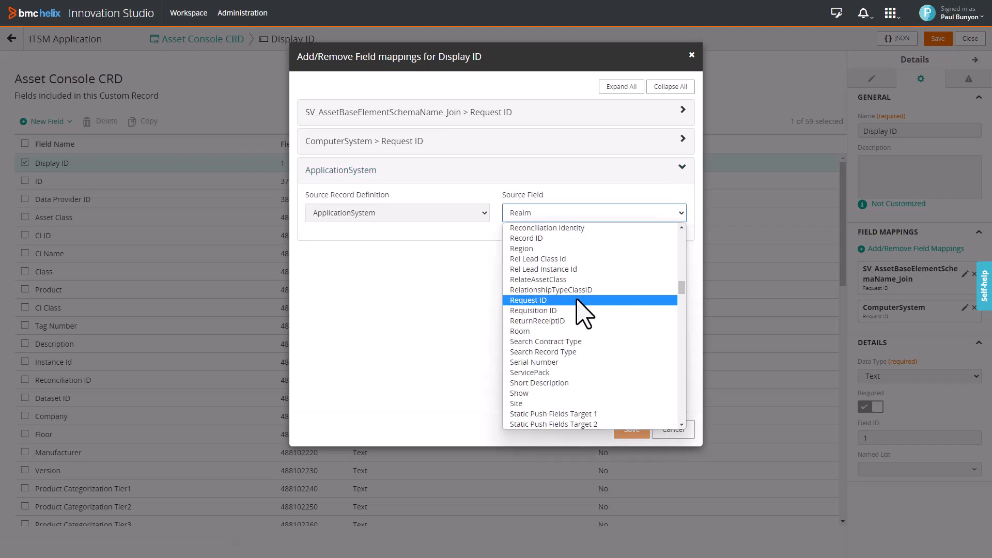
pyautogui.click(529, 300)
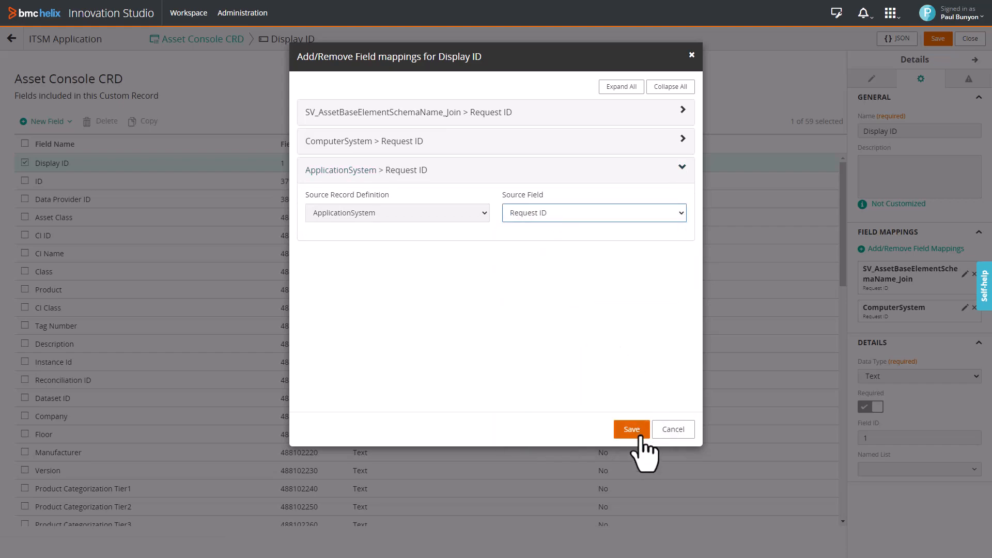
pyautogui.click(631, 429)
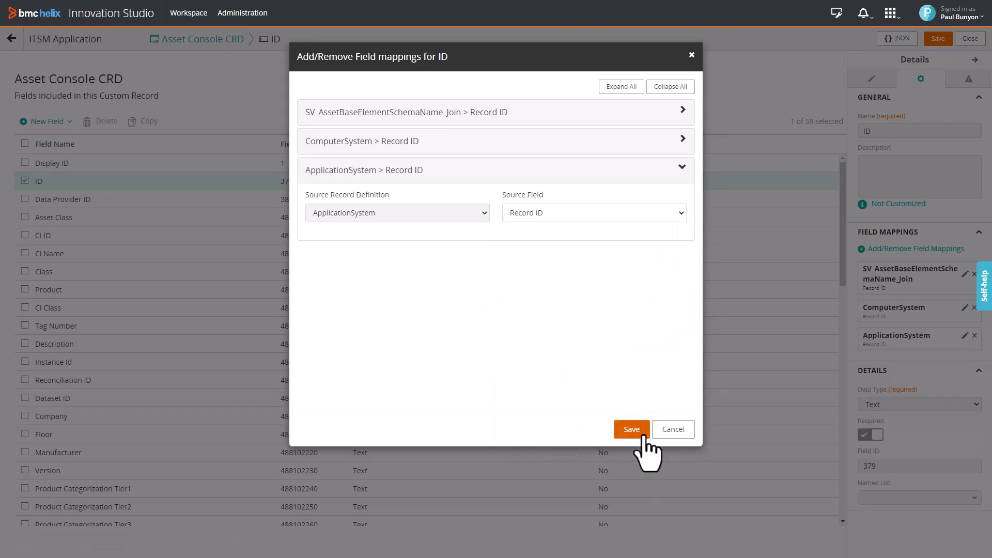
pyautogui.click(631, 429)
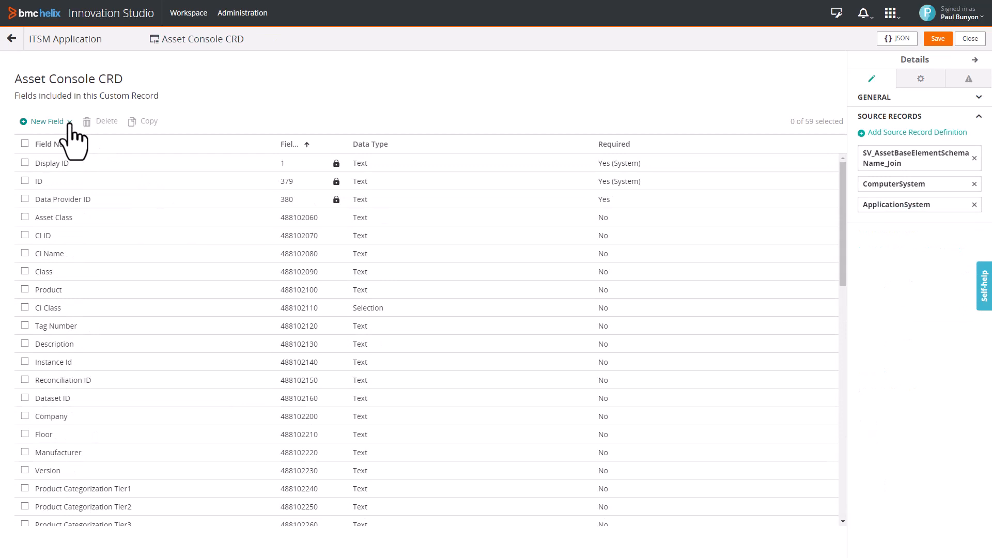
# Step: Create a new text field named Build Number on the Asset Console CRD
pyautogui.click(69, 121)
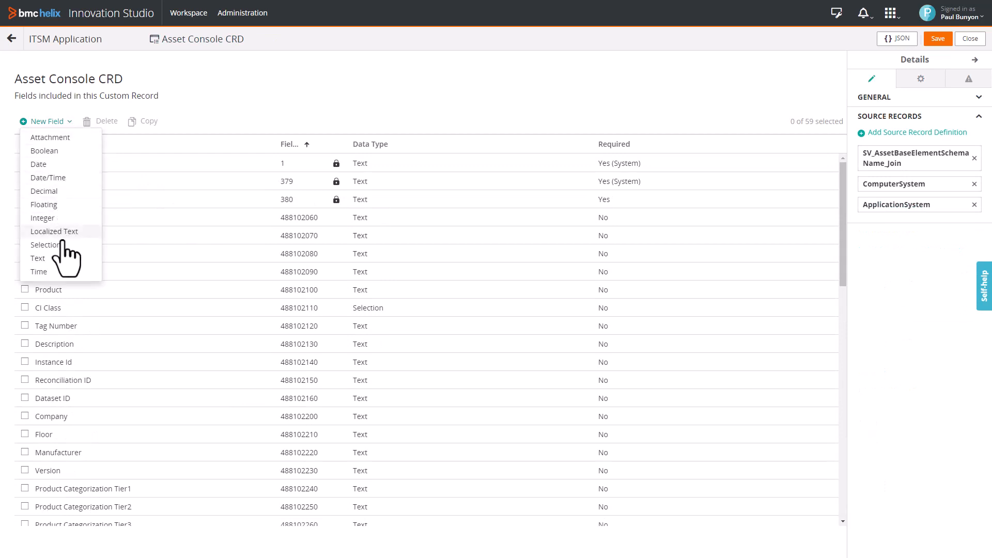
pyautogui.click(38, 258)
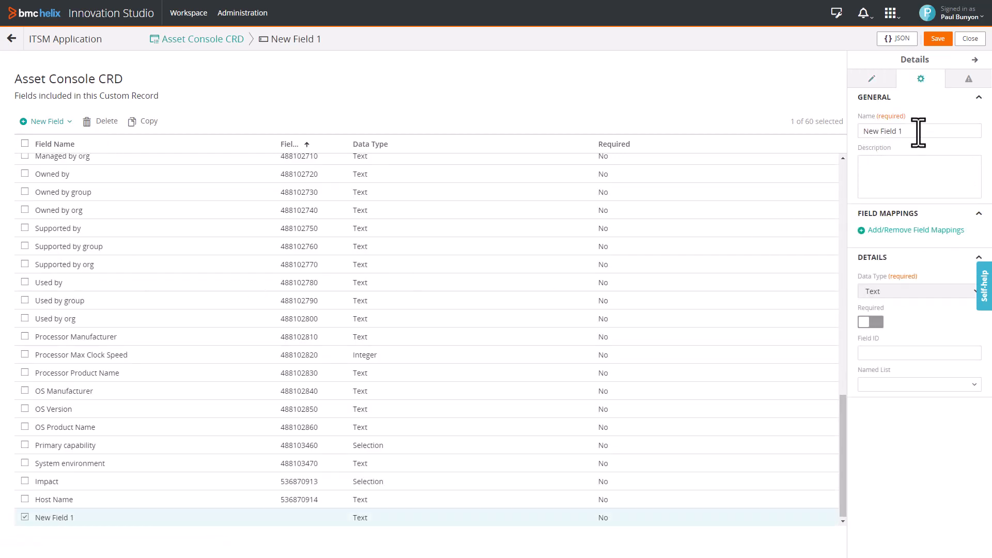
pyautogui.write('Build Number')
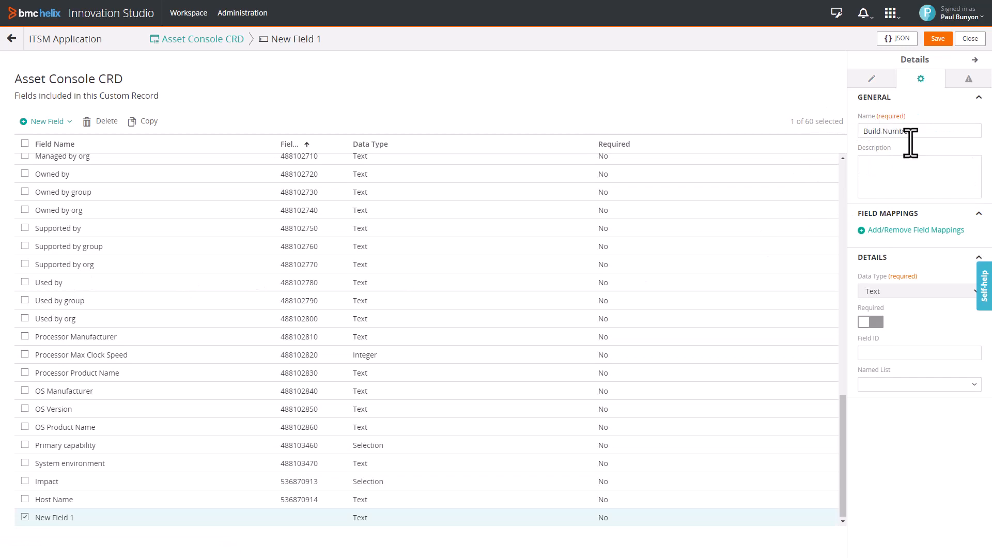
pyautogui.click(917, 229)
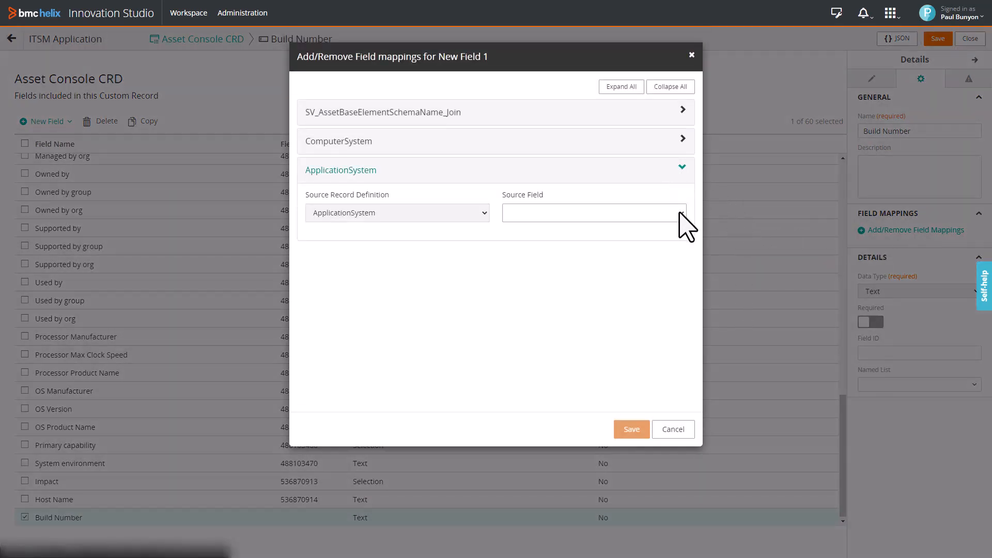
# Step: Map Build Number to ApplicationSystem's BuildNumber and save the Asset Console CRD
pyautogui.click(591, 212)
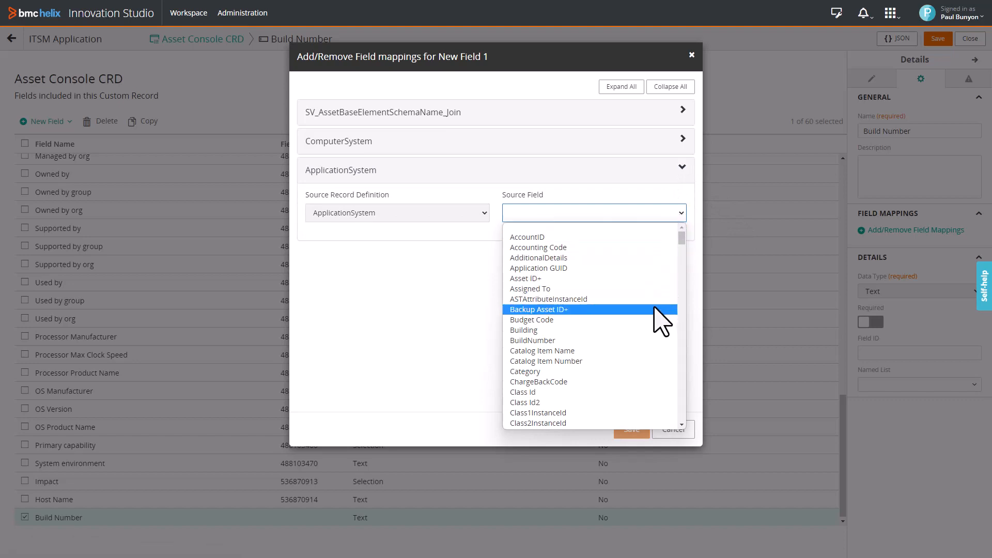
pyautogui.click(532, 340)
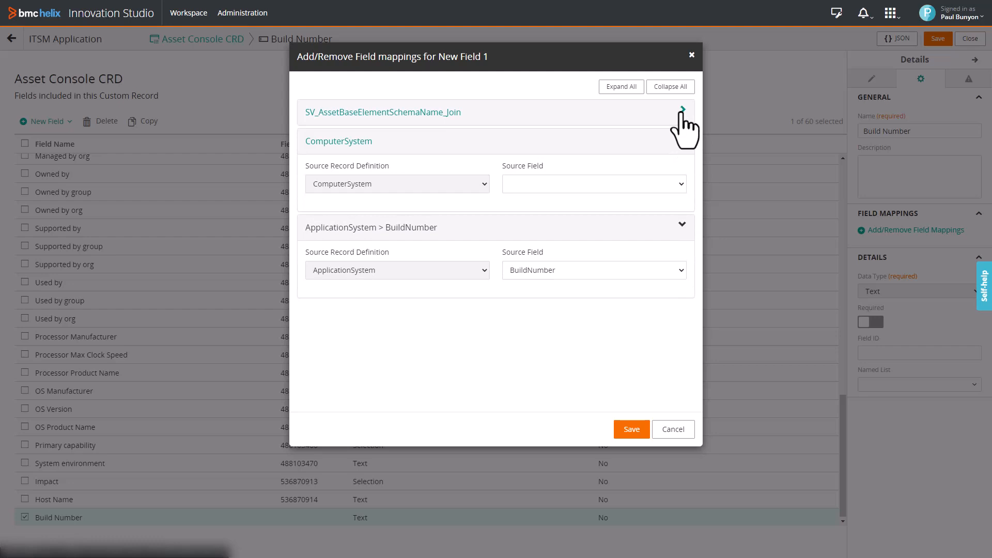
pyautogui.click(682, 111)
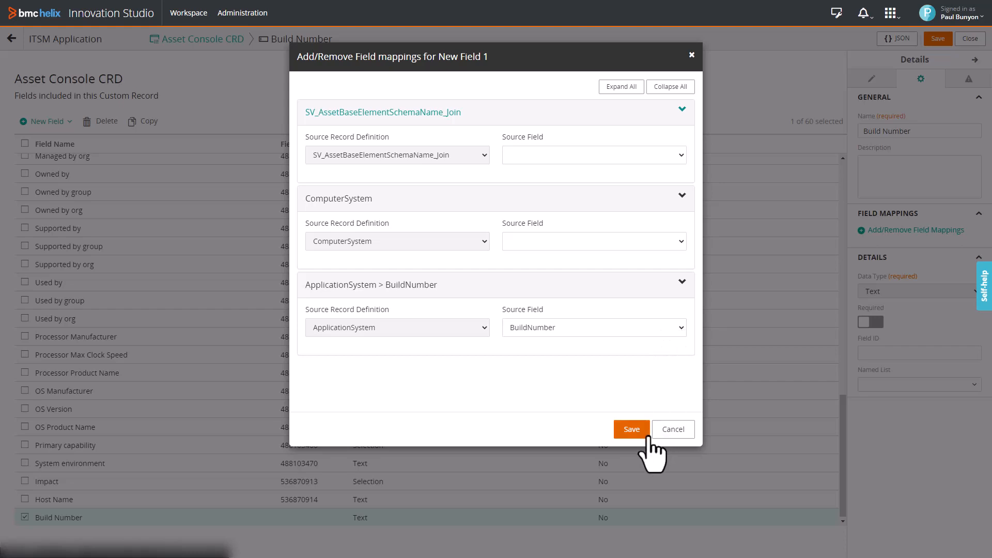
pyautogui.click(631, 429)
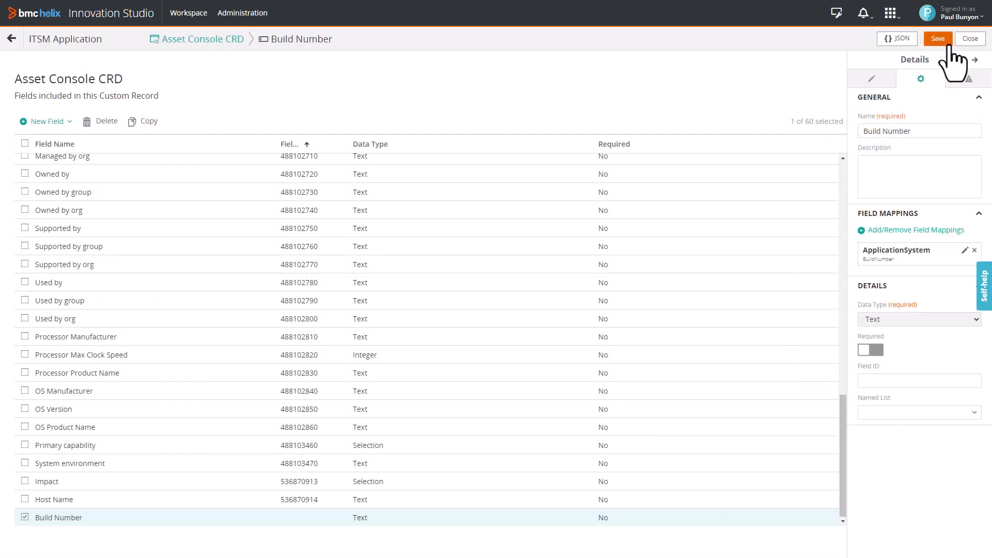
pyautogui.click(938, 38)
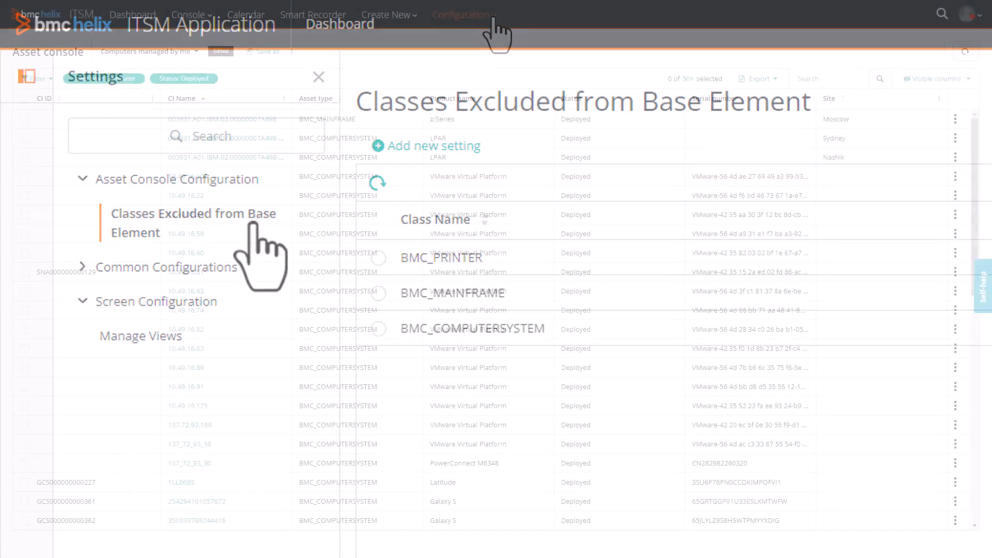
# Step: Navigate Configuration > Asset Console Configuration to the Classes Excluded from Base Element settings
pyautogui.click(462, 15)
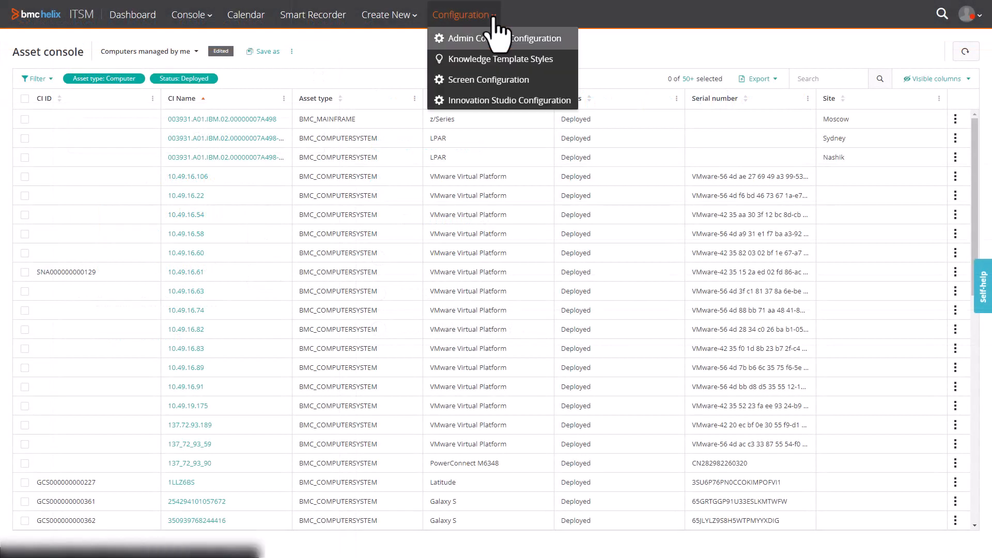
pyautogui.moveTo(509, 100)
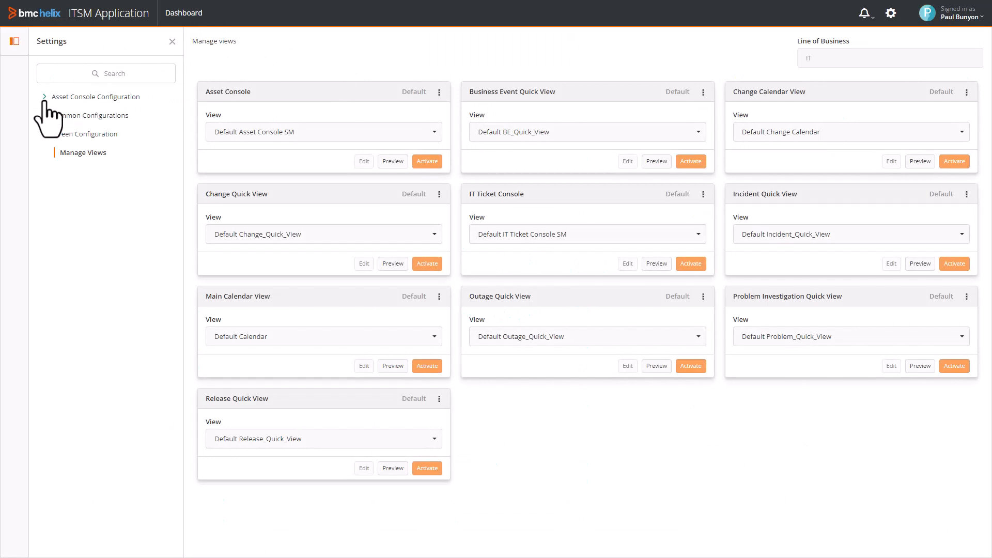
pyautogui.click(94, 96)
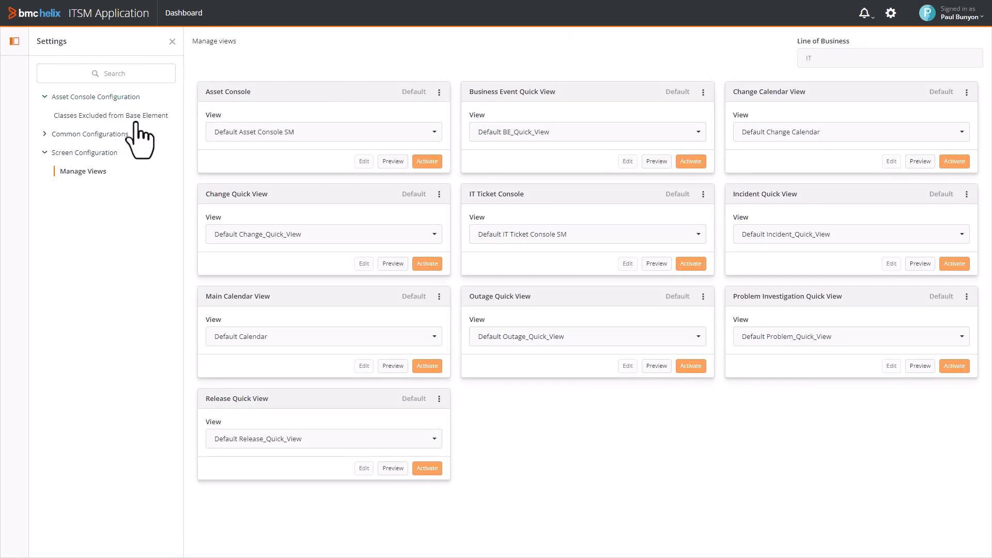
pyautogui.click(111, 115)
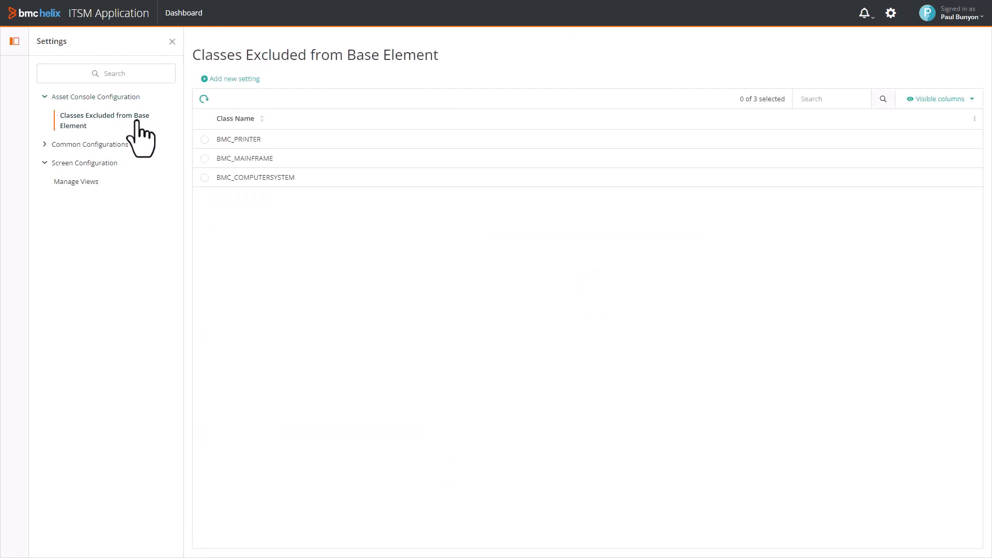
# Step: Add BMC_APPLICATION as an excluded class and start another new setting
pyautogui.click(230, 79)
pyautogui.write('BMC_APPLICATION')
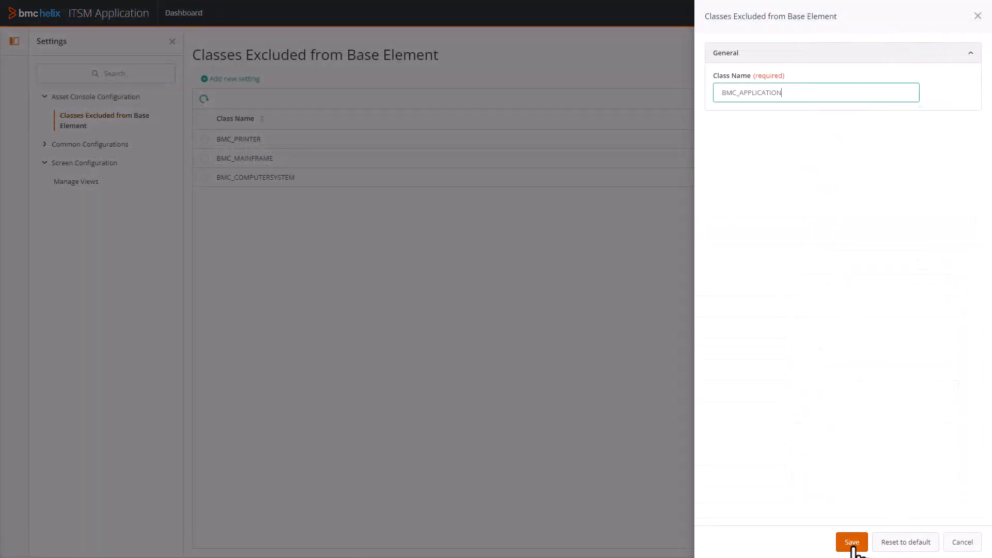
pyautogui.click(851, 547)
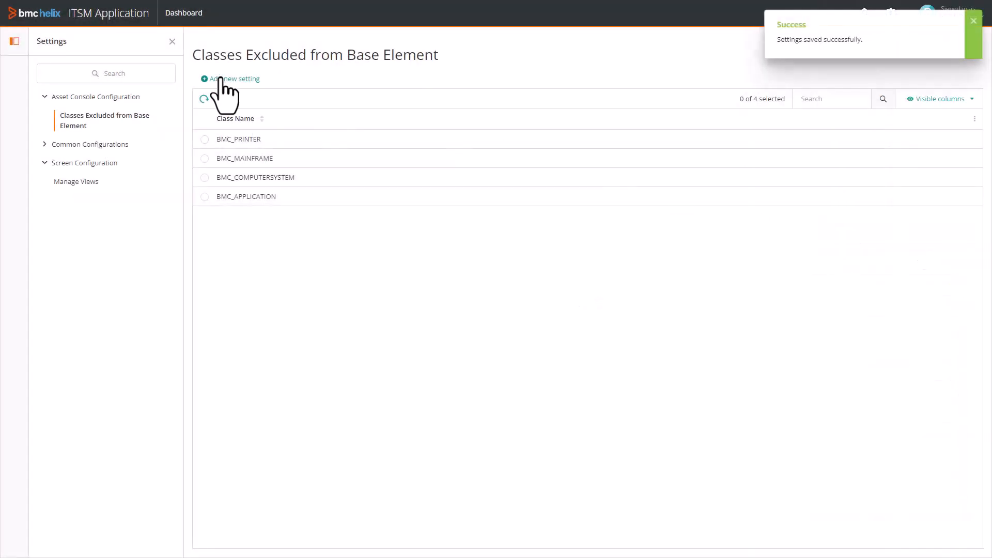
pyautogui.click(229, 79)
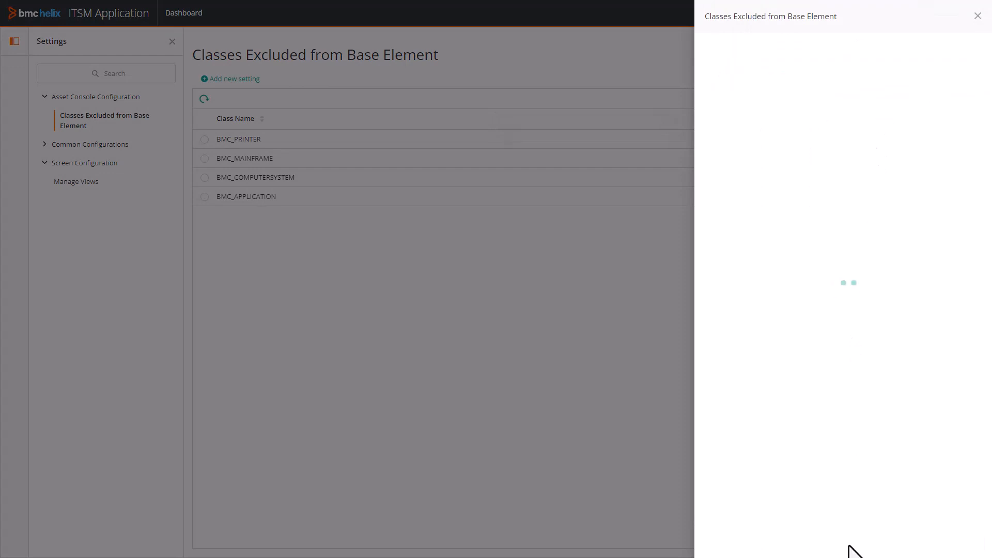
# Step: Add BMC_SOFTWARESERVER as an excluded class and save it
pyautogui.click(850, 542)
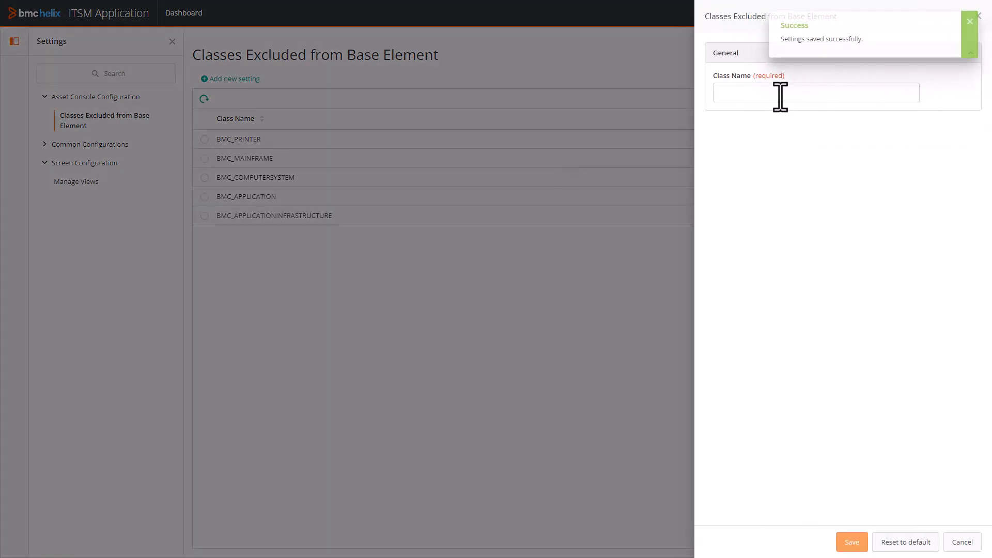
pyautogui.write('BMC_SOFTWARESERVER')
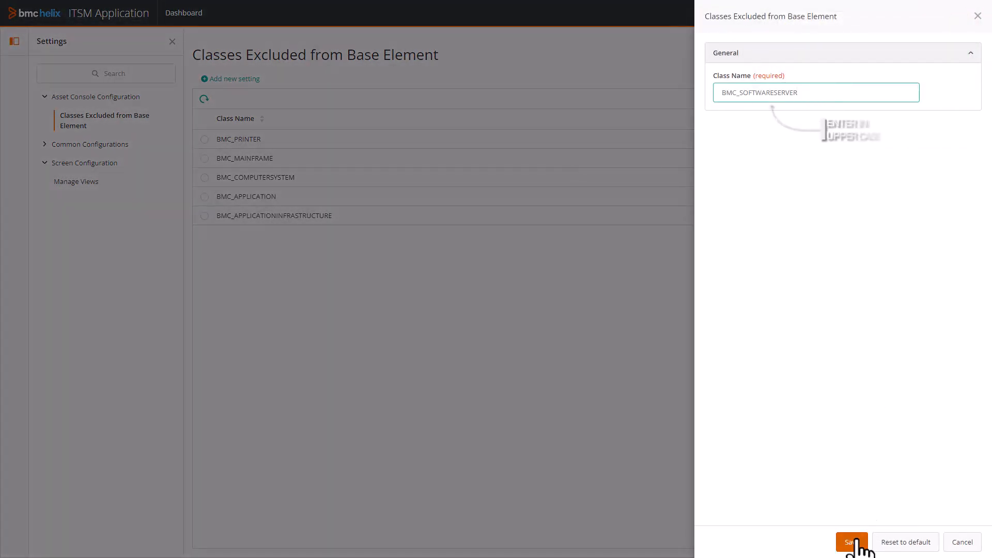
pyautogui.click(851, 543)
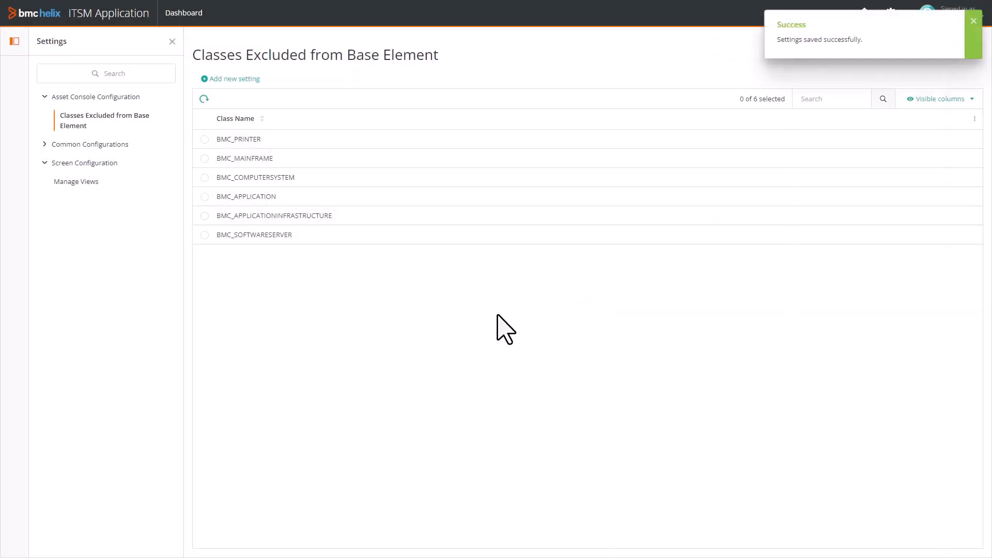